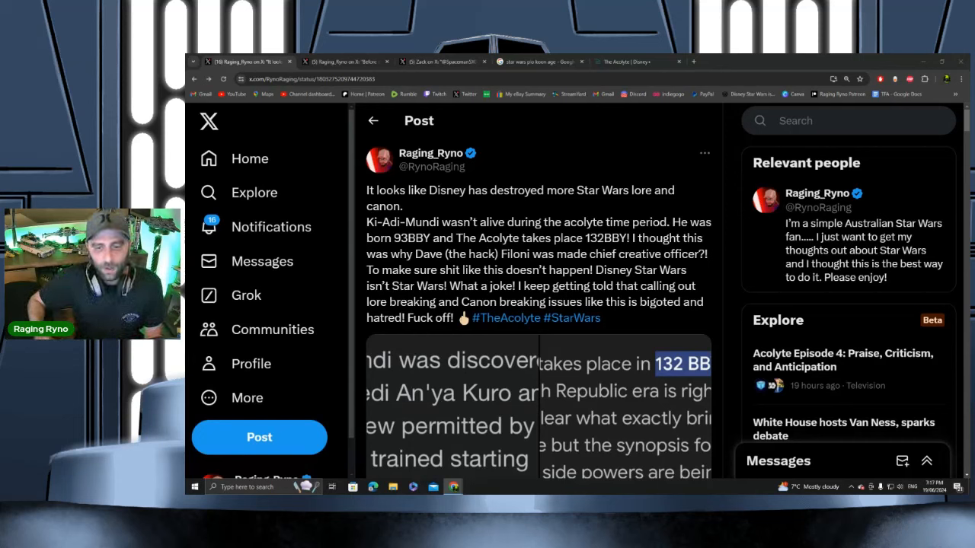
- Enlarge the post's images through the 132 BBY screenshot, then view the canon follow-up post
{"action": "left_click", "coordinate": [533, 404]}
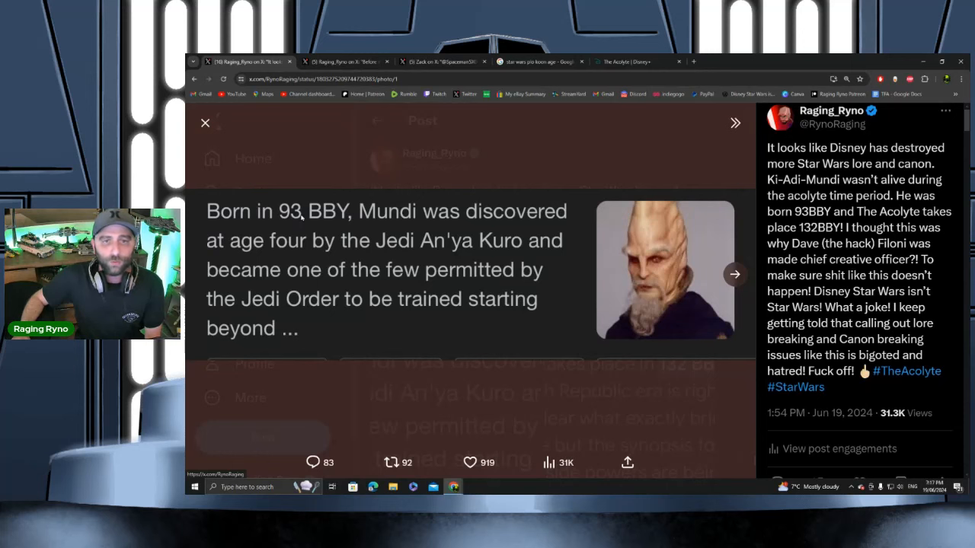
{"action": "left_click", "coordinate": [733, 274]}
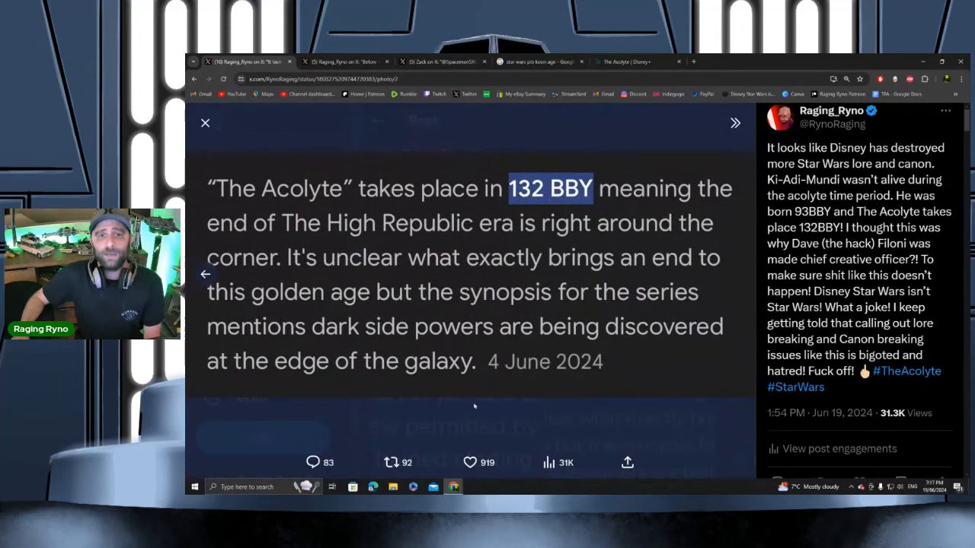
{"action": "left_click", "coordinate": [205, 123]}
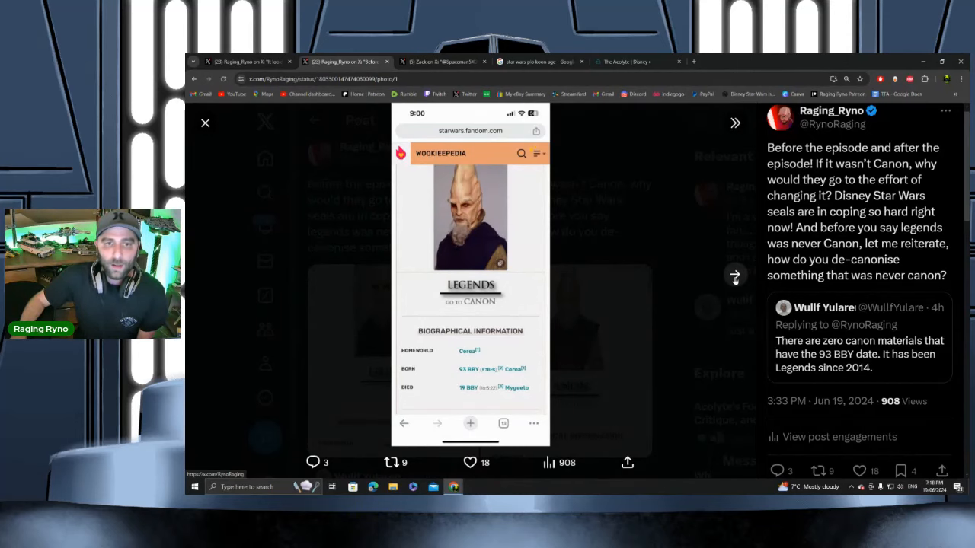
- View the Ki-Adi-Mundi Canon page image, then return to the original Acolyte post unenlarged
{"action": "left_click", "coordinate": [735, 123]}
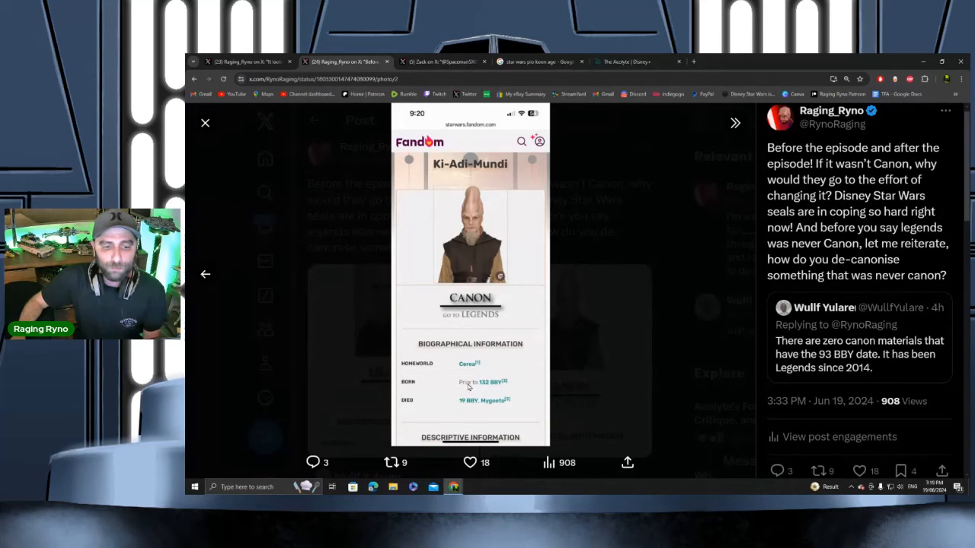
{"action": "left_click", "coordinate": [205, 123]}
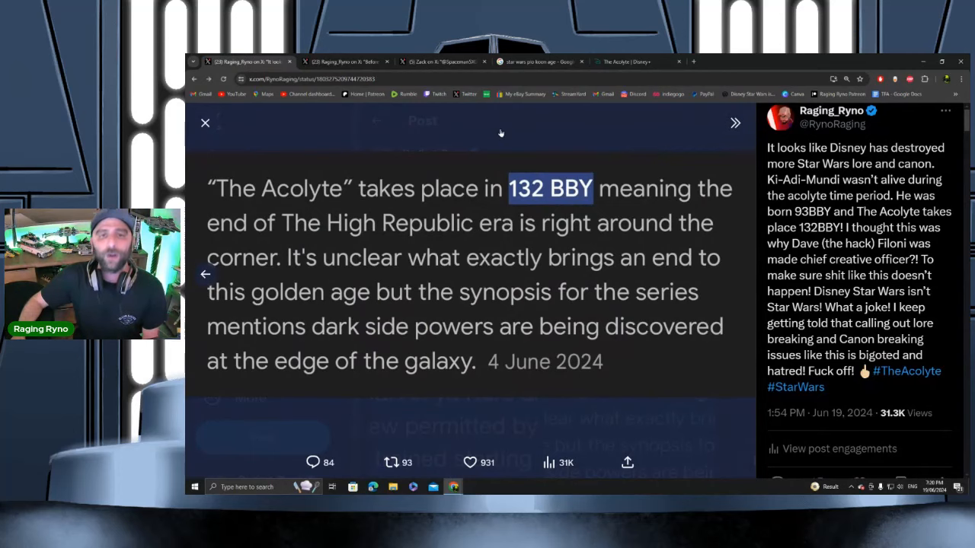
{"action": "left_click", "coordinate": [345, 62]}
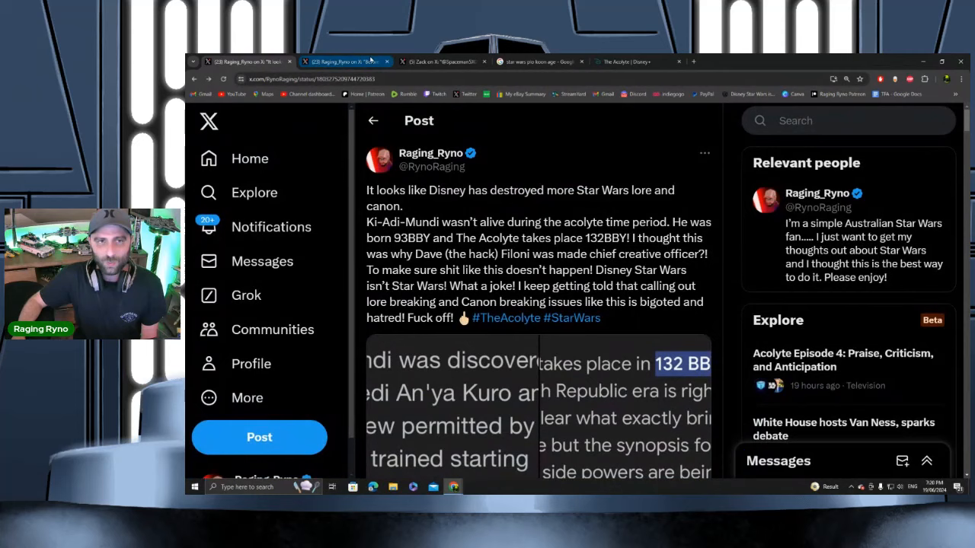
- Check the other X post, then move to the Plo Koon age search tab
{"action": "left_click", "coordinate": [441, 62]}
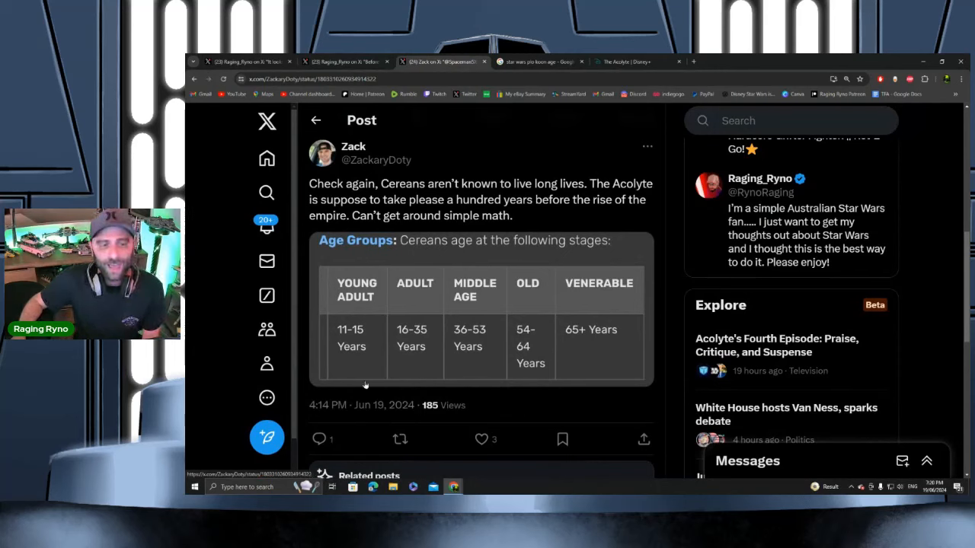
{"action": "mouse_move", "coordinate": [413, 343]}
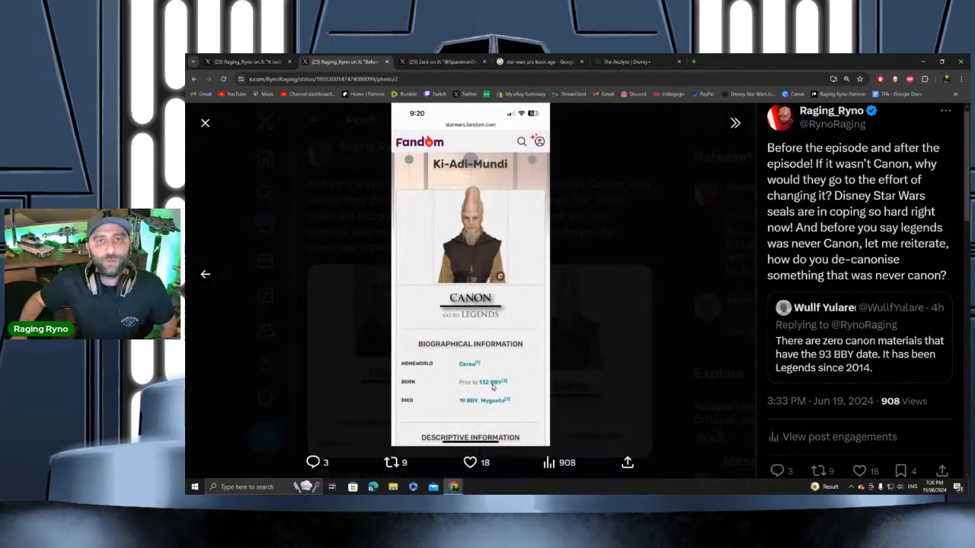
{"action": "mouse_move", "coordinate": [588, 302]}
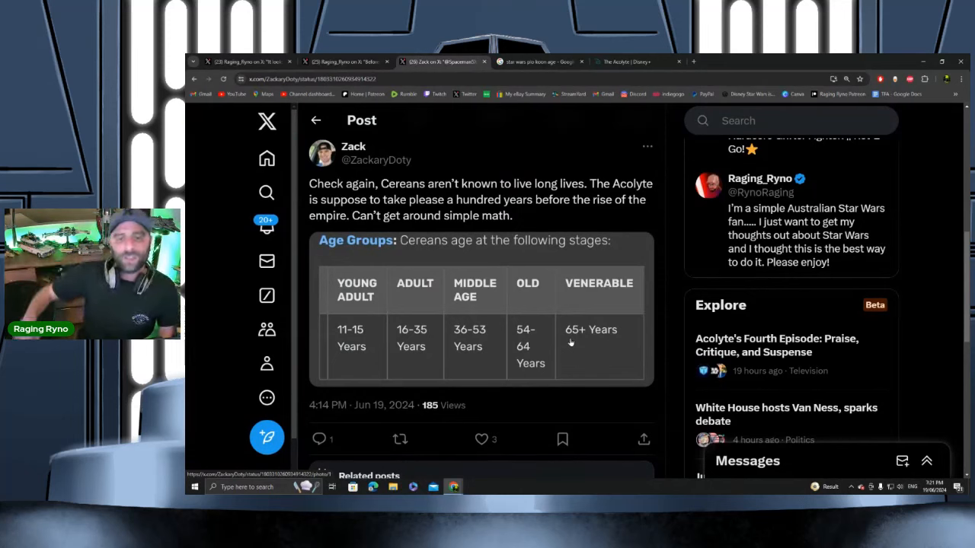
{"action": "mouse_move", "coordinate": [569, 265]}
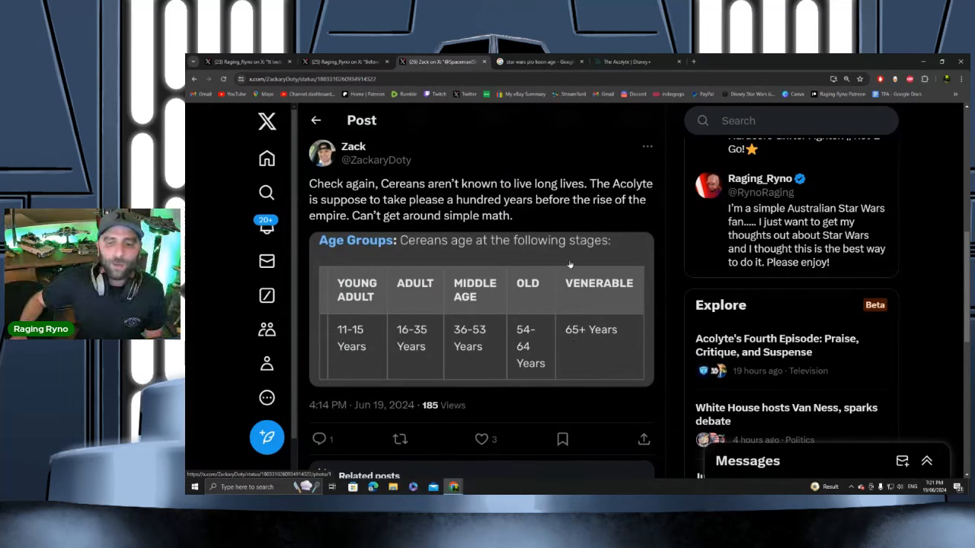
{"action": "mouse_move", "coordinate": [537, 343]}
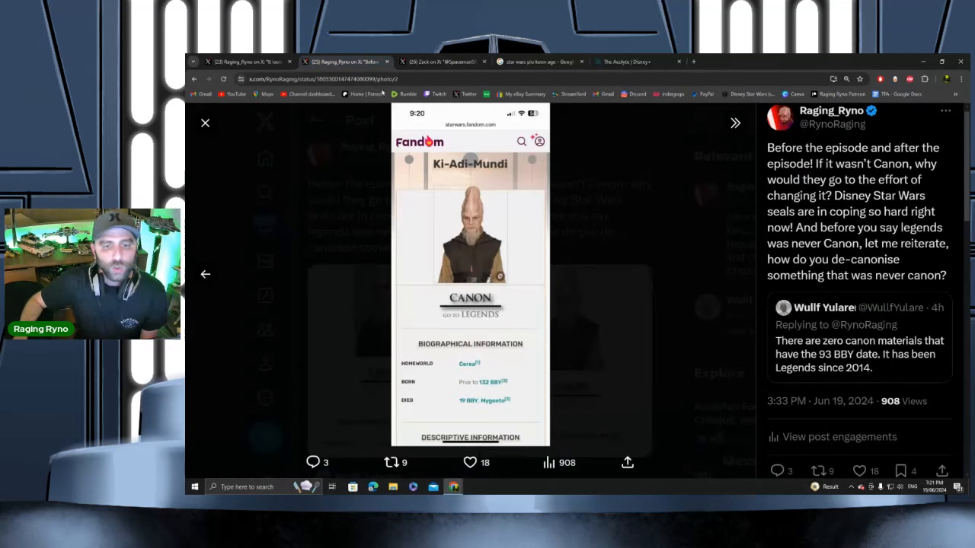
{"action": "mouse_move", "coordinate": [511, 388]}
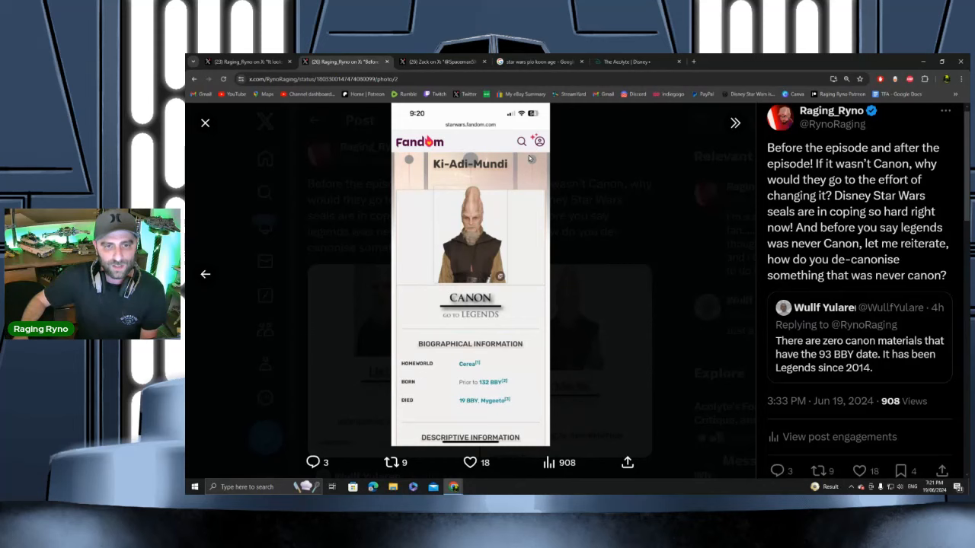
{"action": "left_click", "coordinate": [537, 62]}
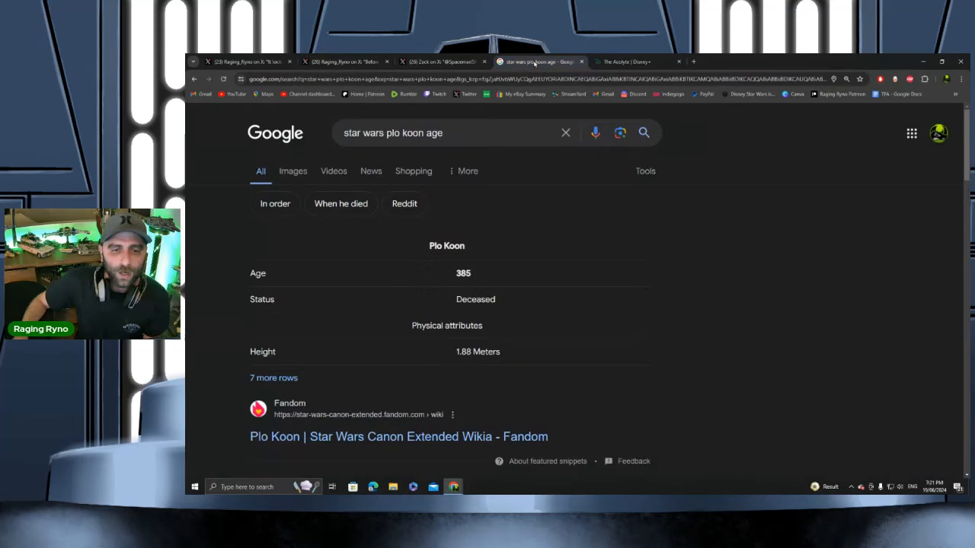
- Highlight Plo Koon's listed age of 385 in the Google results
{"action": "double_click", "coordinate": [463, 273]}
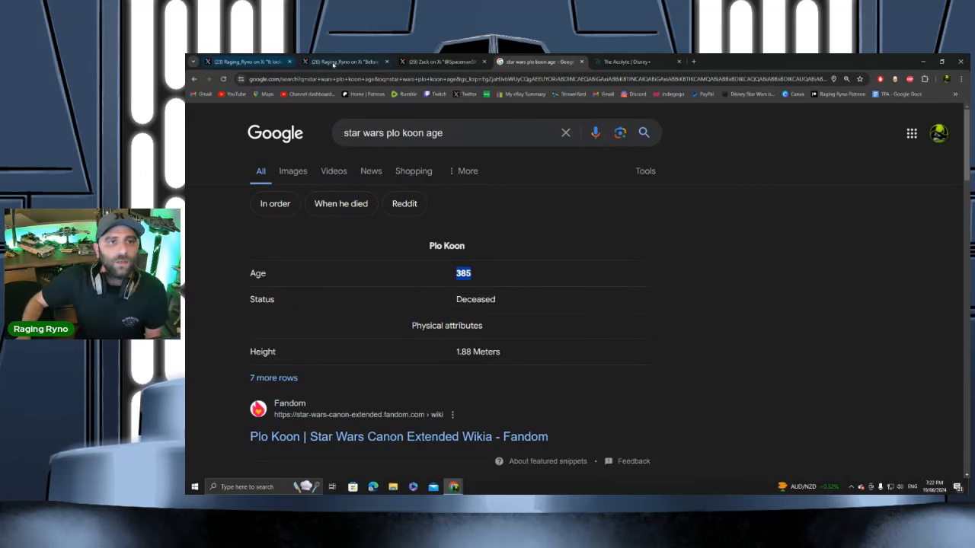
- Return to the tab with Zack's Cerean age-group table reply
{"action": "left_click", "coordinate": [442, 62]}
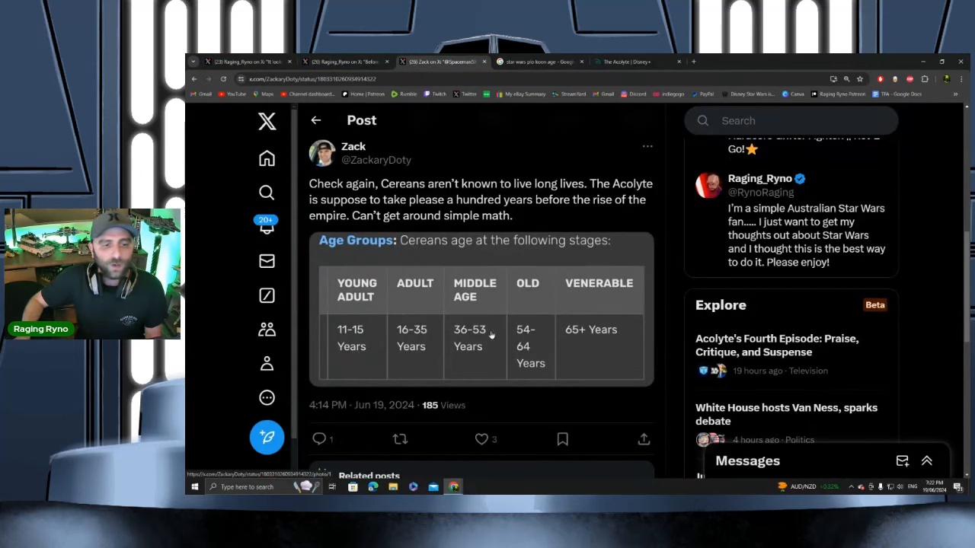
{"action": "mouse_move", "coordinate": [598, 345]}
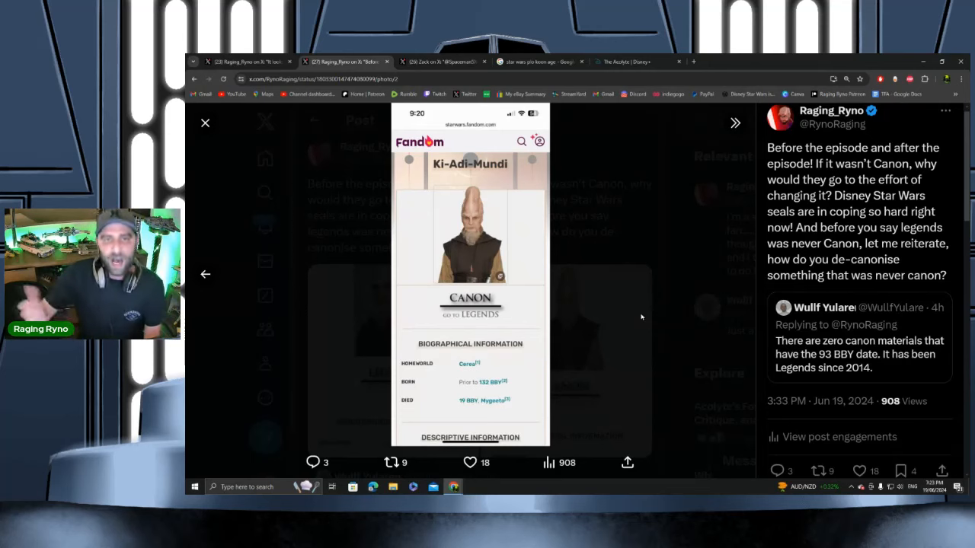
{"action": "mouse_move", "coordinate": [608, 333]}
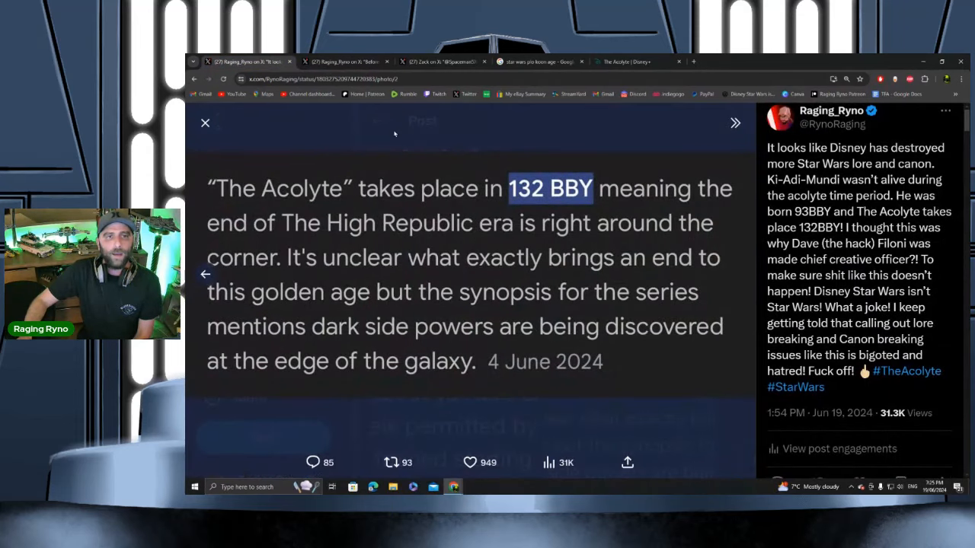
- Go back to the tab with Zack's Cerean age-group reply after the 132 BBY screenshot
{"action": "left_click", "coordinate": [442, 62]}
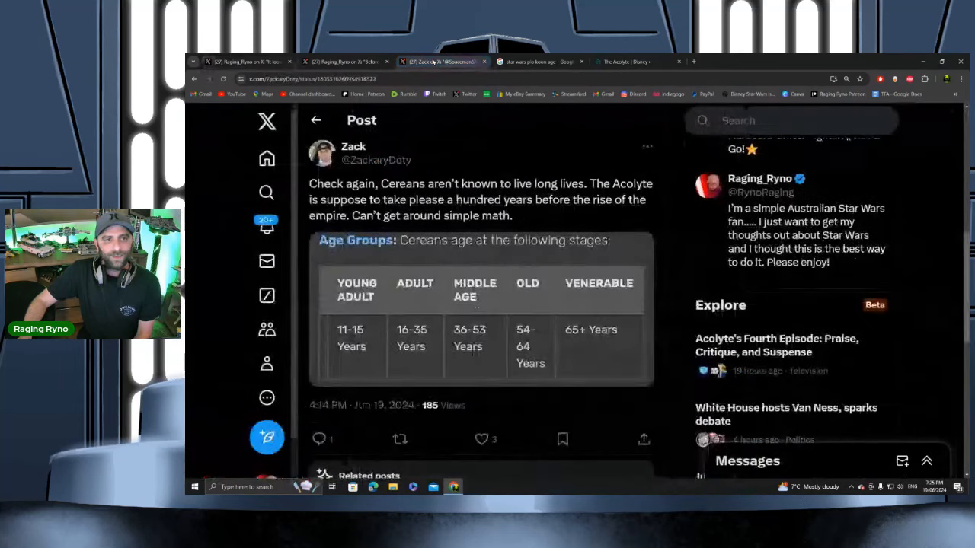